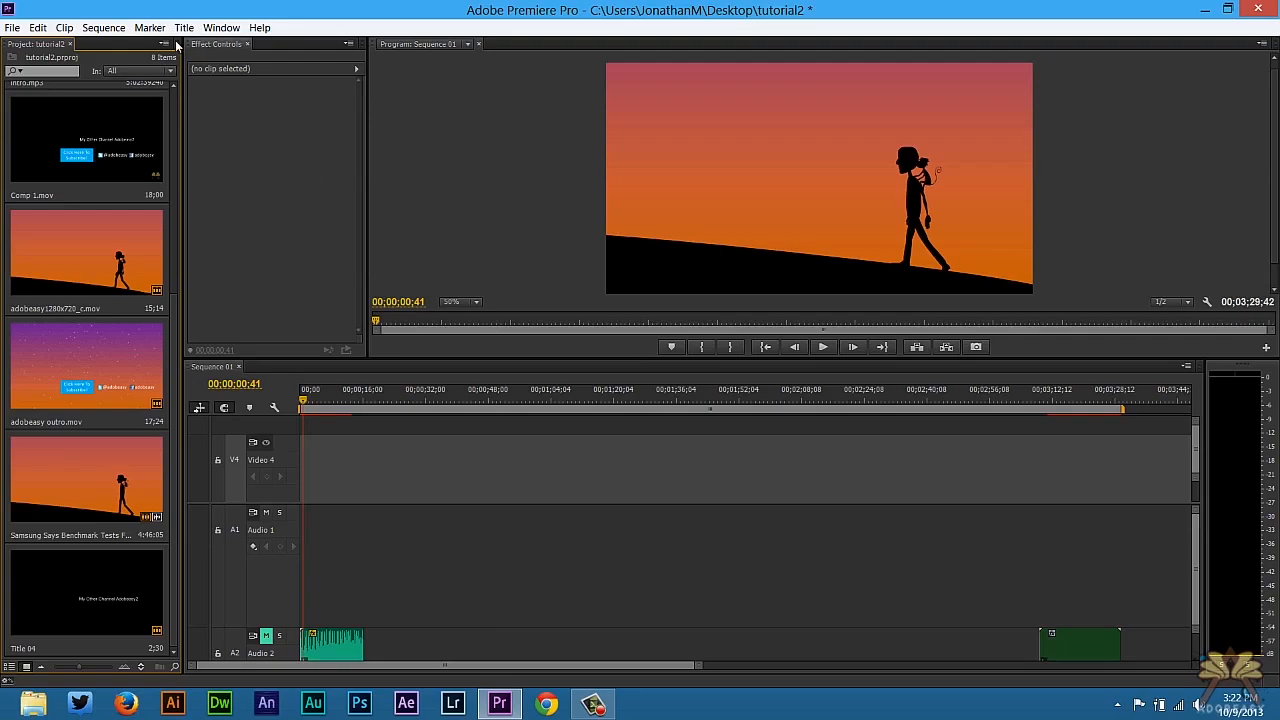
# Create a Default Still title named 'adobeasy' over the sunset frame
pyautogui.click(183, 27)
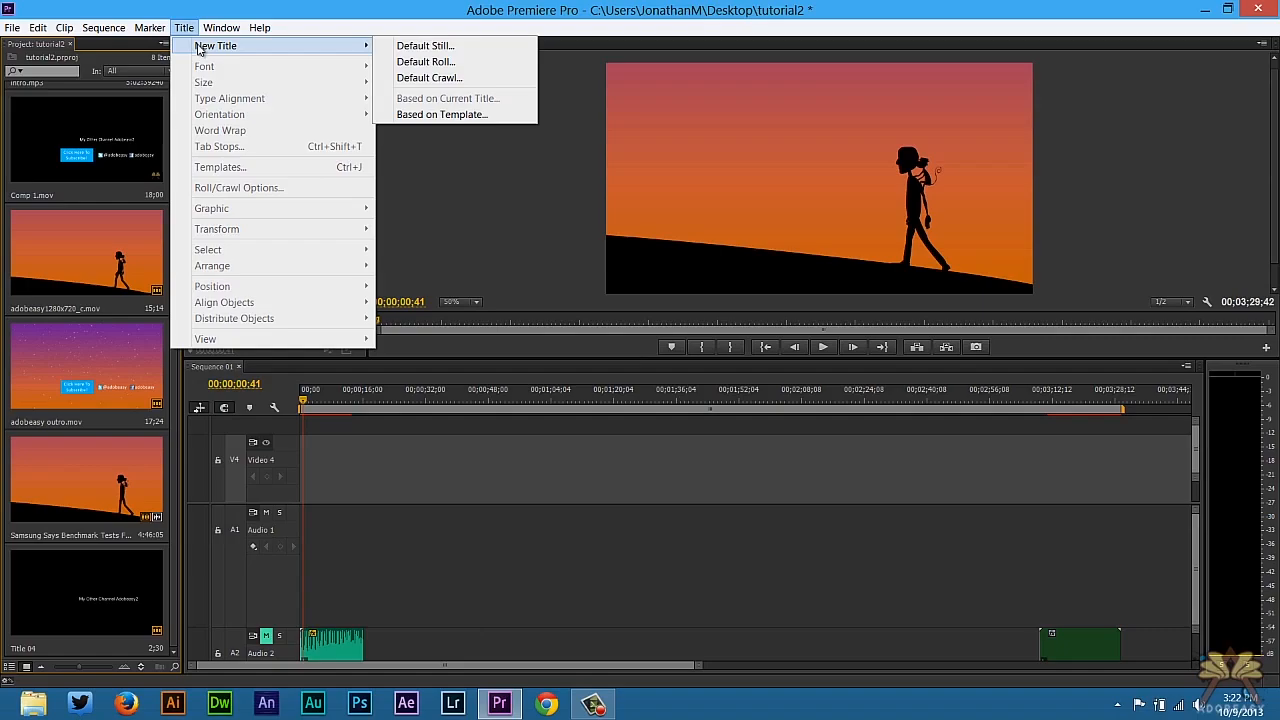
pyautogui.click(424, 45)
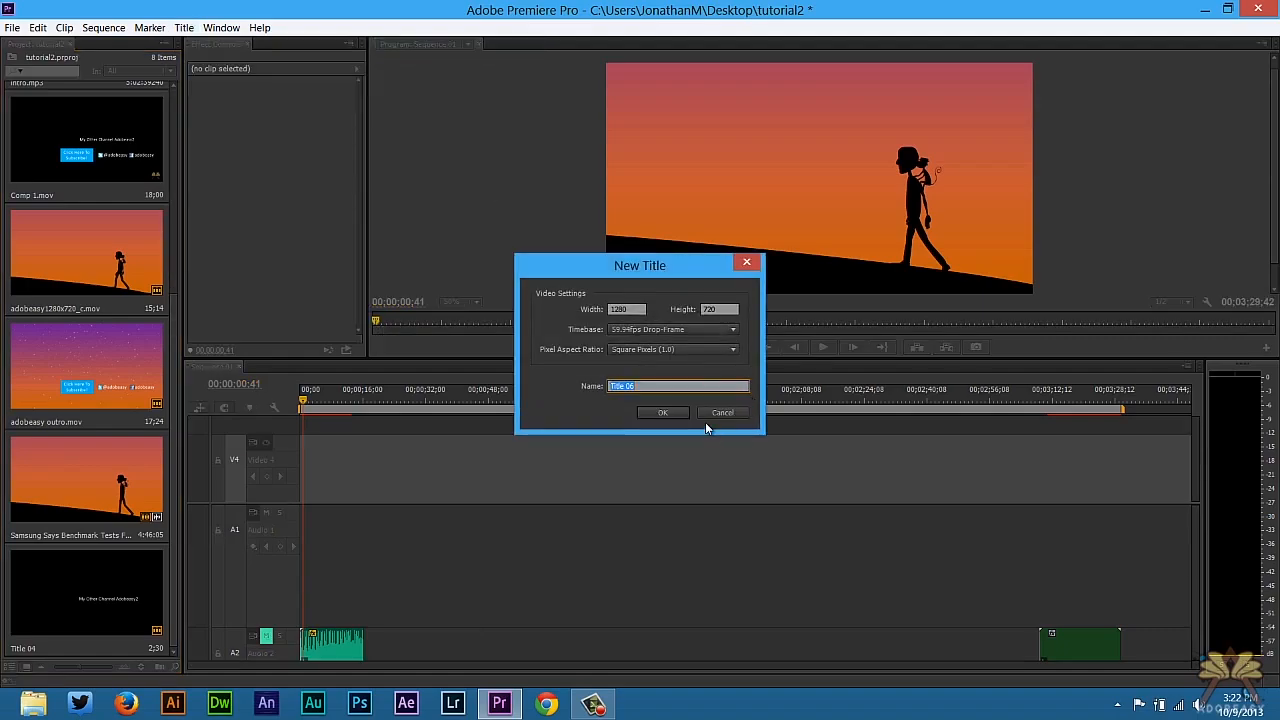
pyautogui.write('adobeasy')
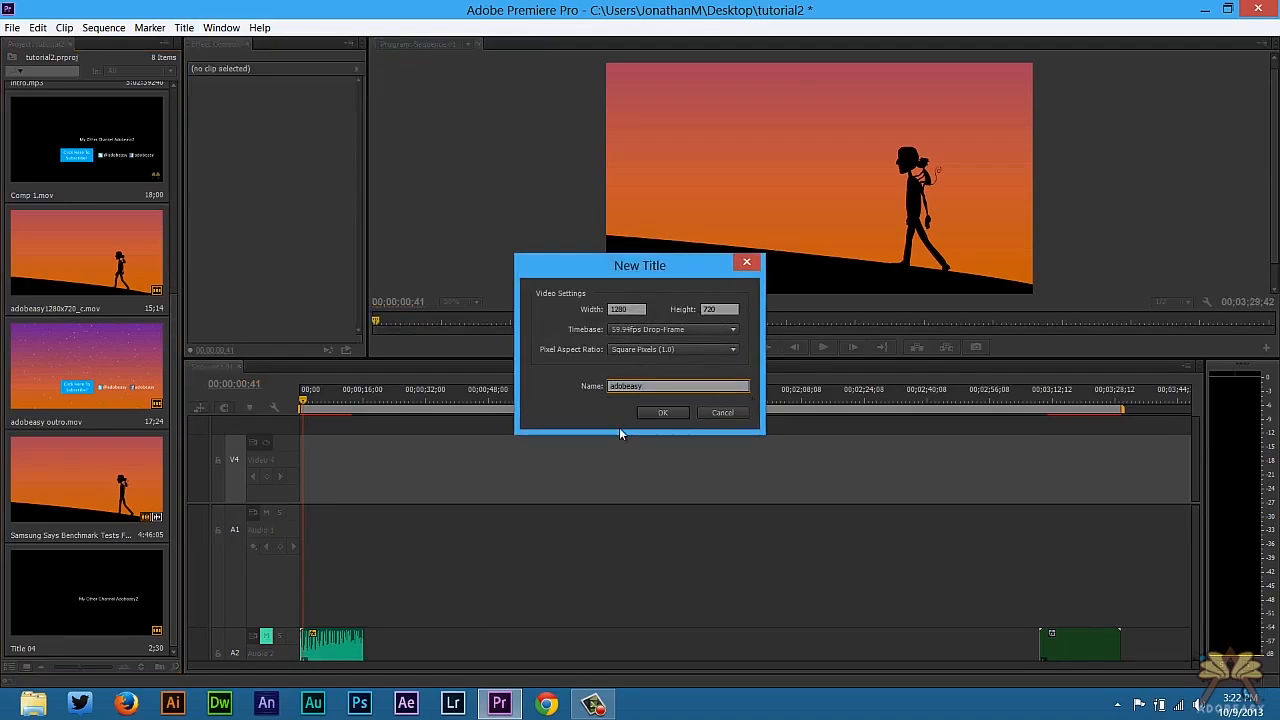
pyautogui.click(662, 412)
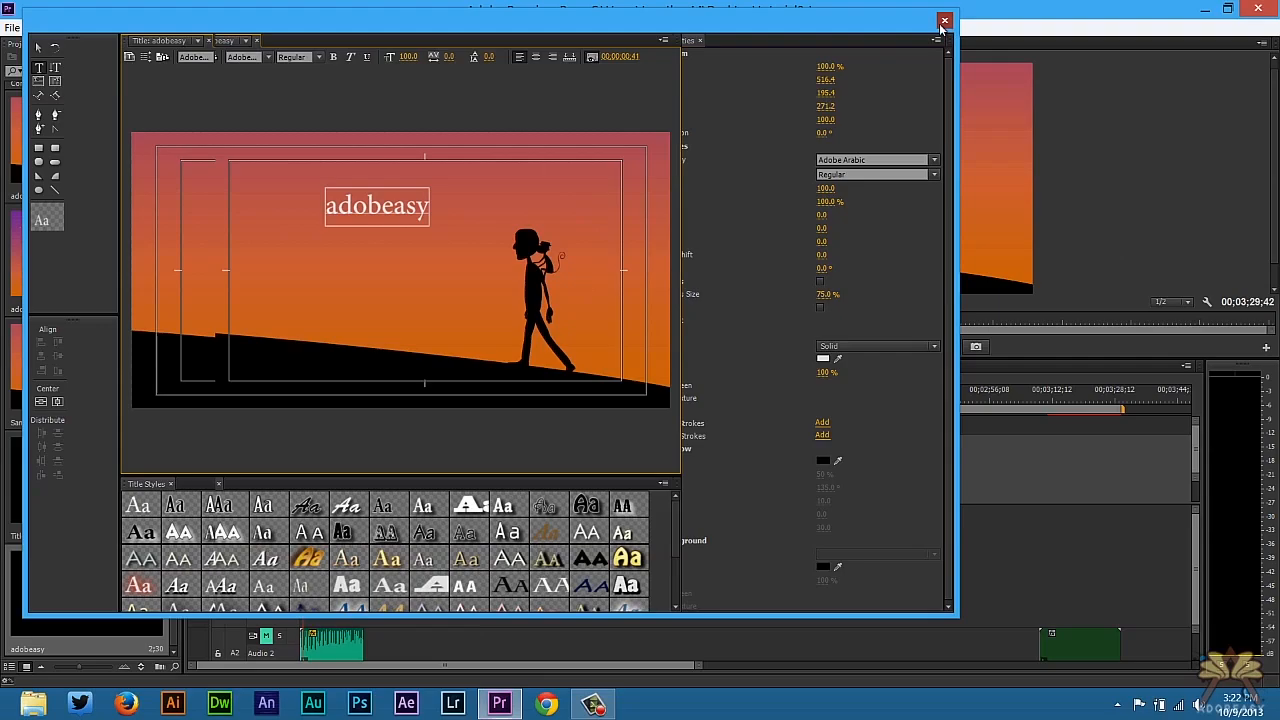
# Rename the duplicated title 'premiere pro' and give its 'Premiere Pro' text a gold italic style
pyautogui.click(943, 20)
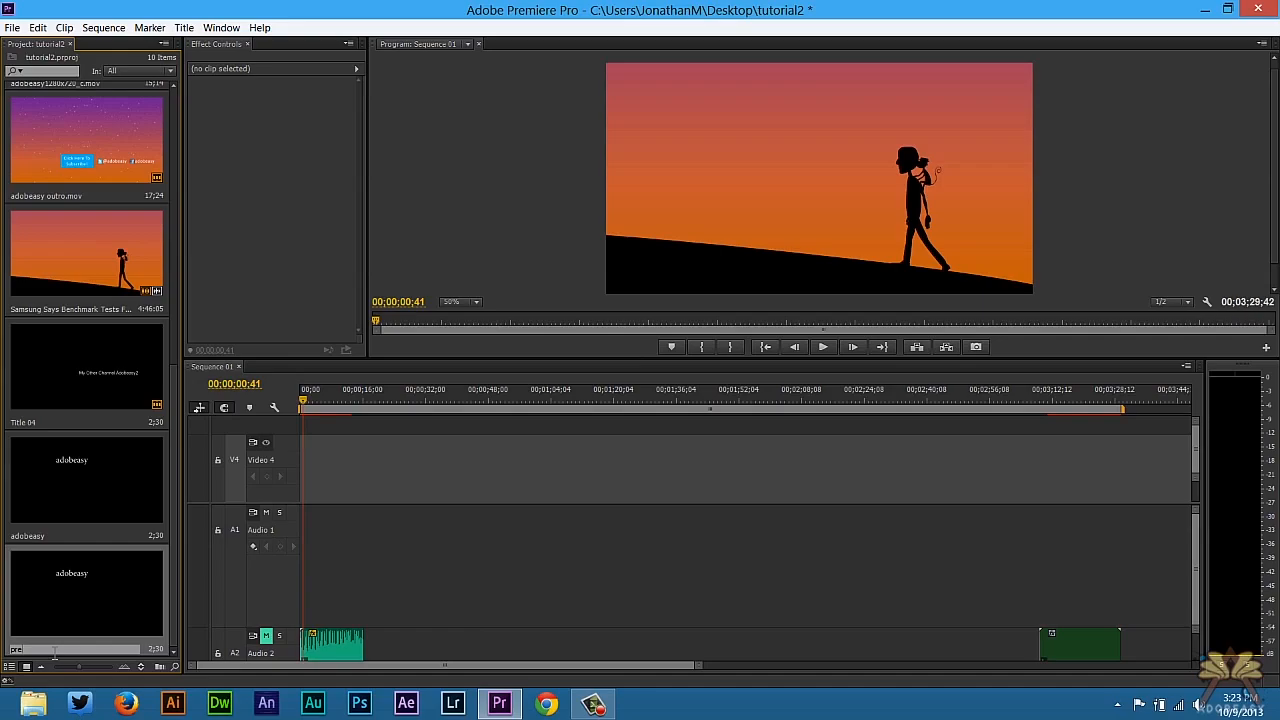
pyautogui.write('premiere pro')
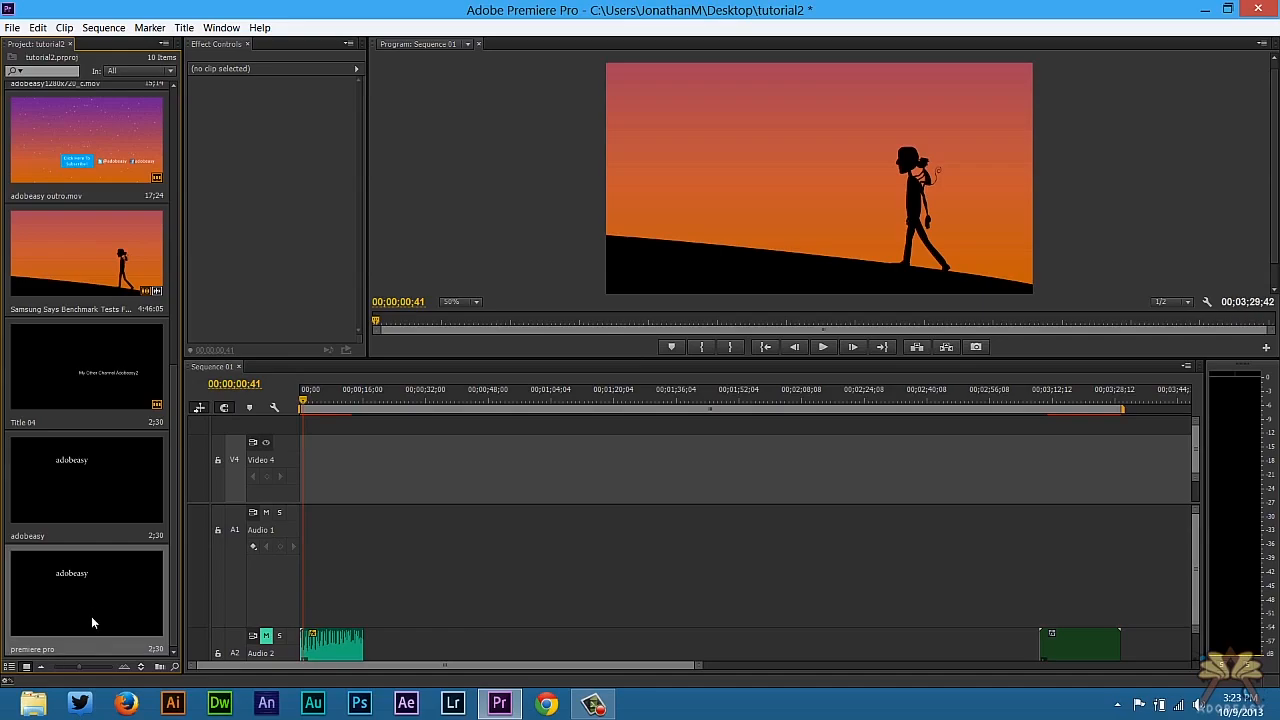
pyautogui.doubleClick(85, 595)
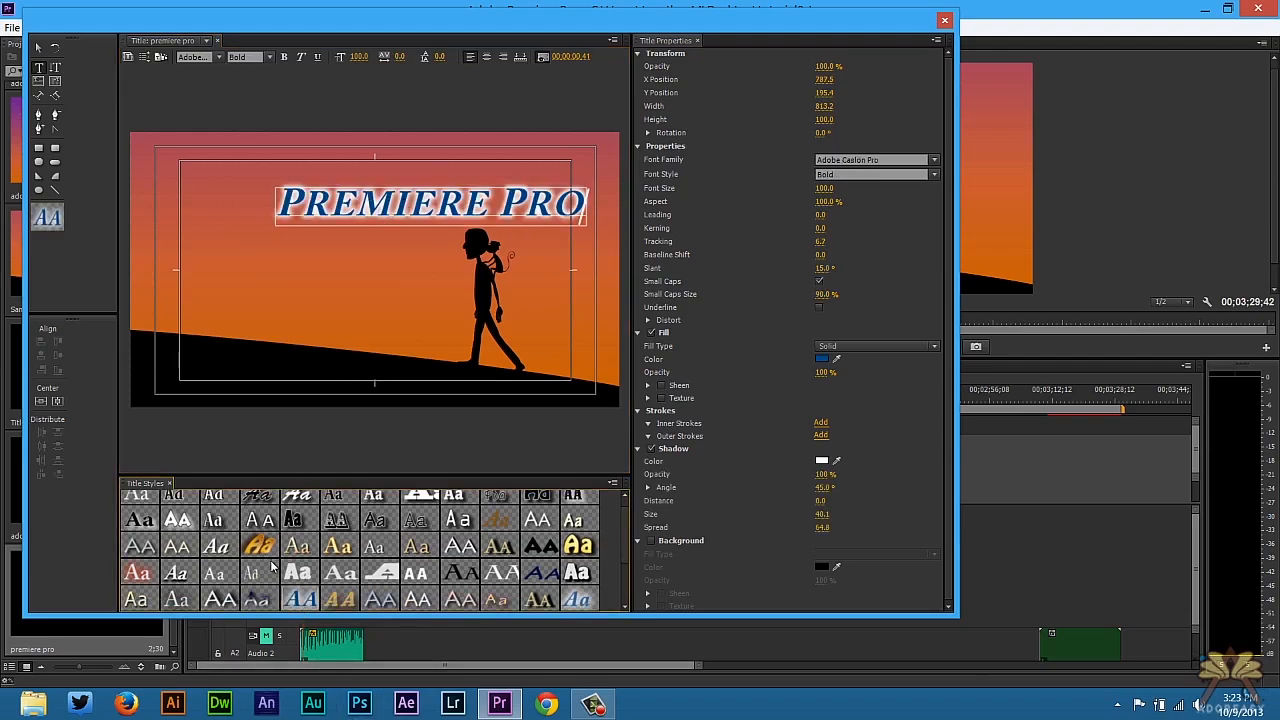
pyautogui.click(944, 20)
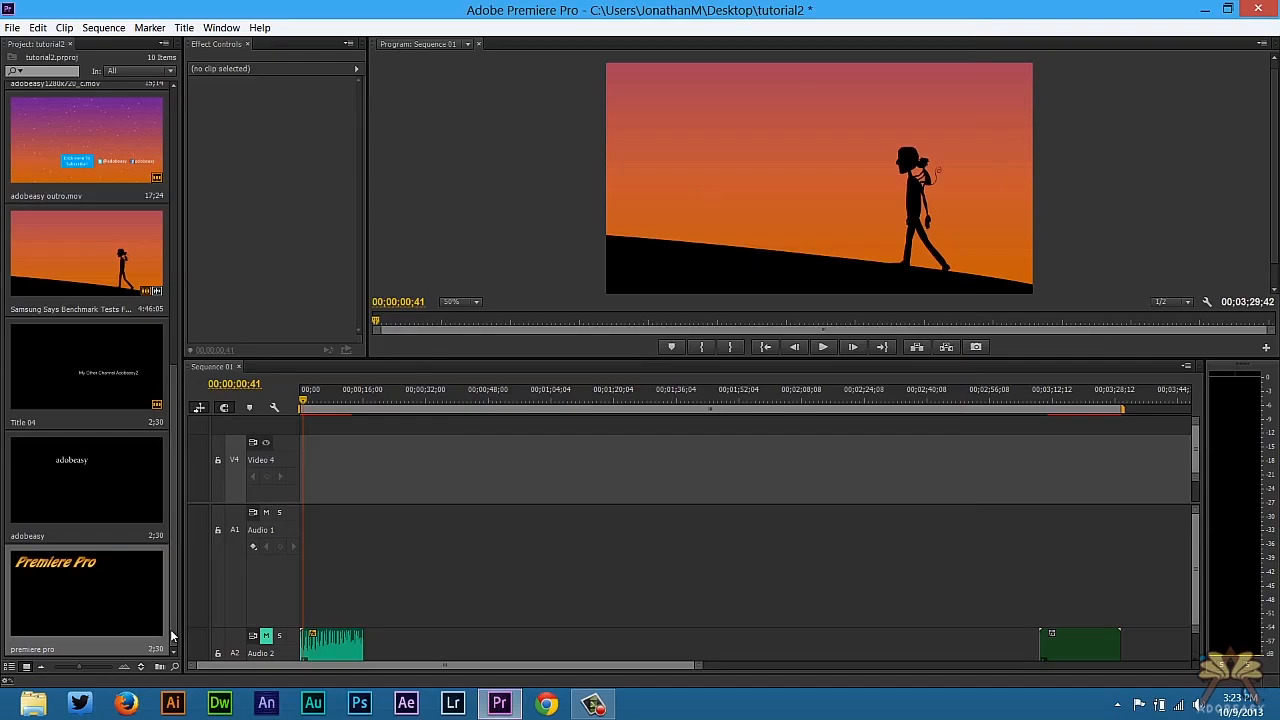
pyautogui.moveTo(80, 607)
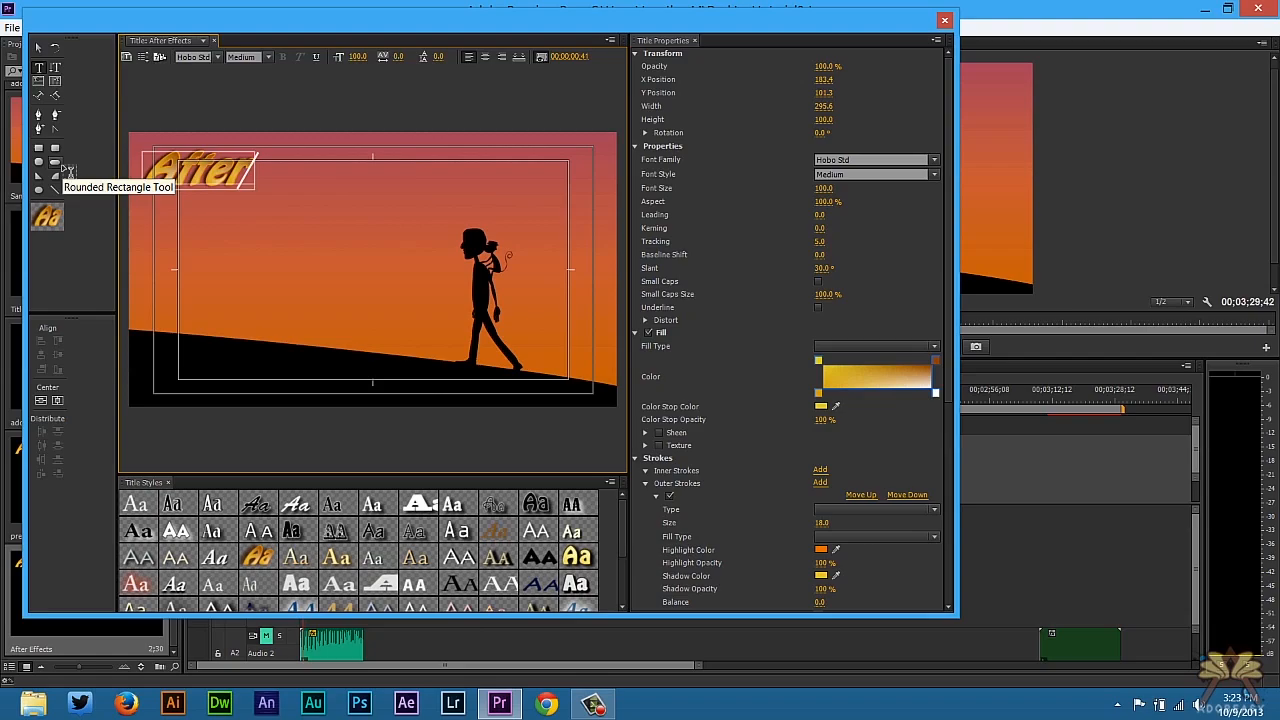
# Close the Titler on the finished 'After Effects' gold gradient title
pyautogui.click(944, 20)
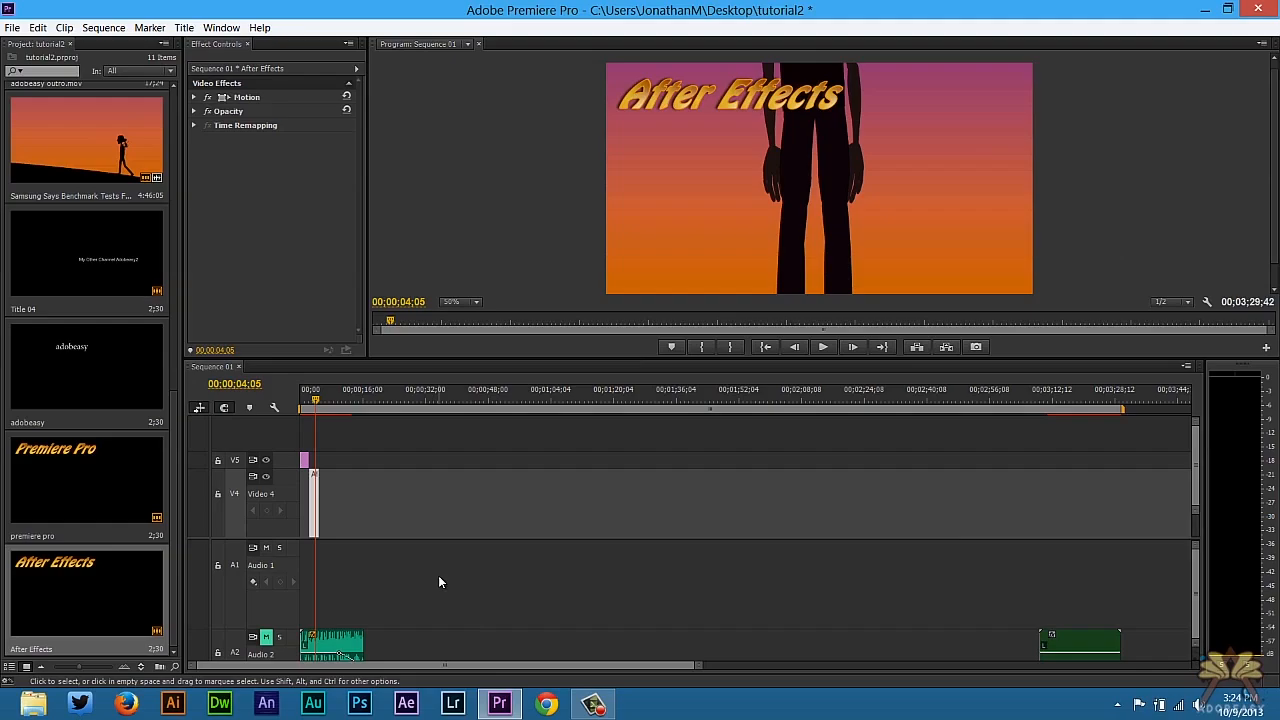
pyautogui.moveTo(421, 570)
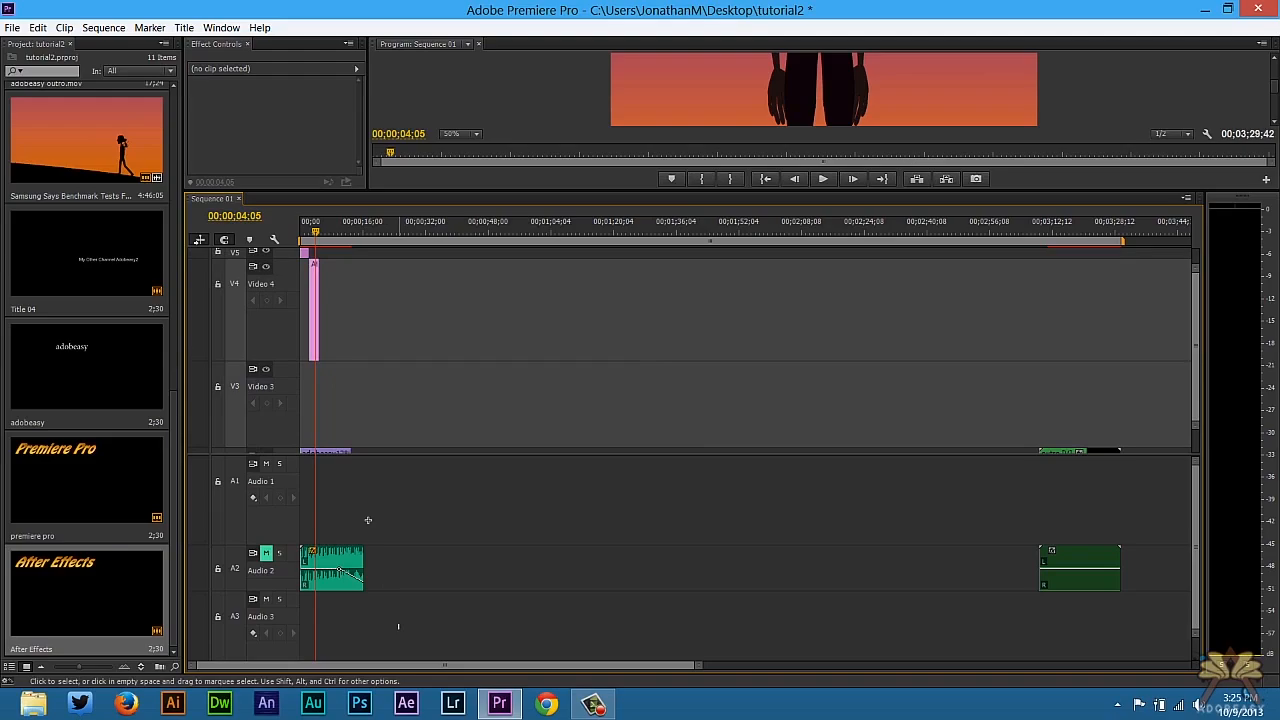
# Nest the selected intro clips and titles into a sequence named 'intro' and open it
pyautogui.rightClick(340, 570)
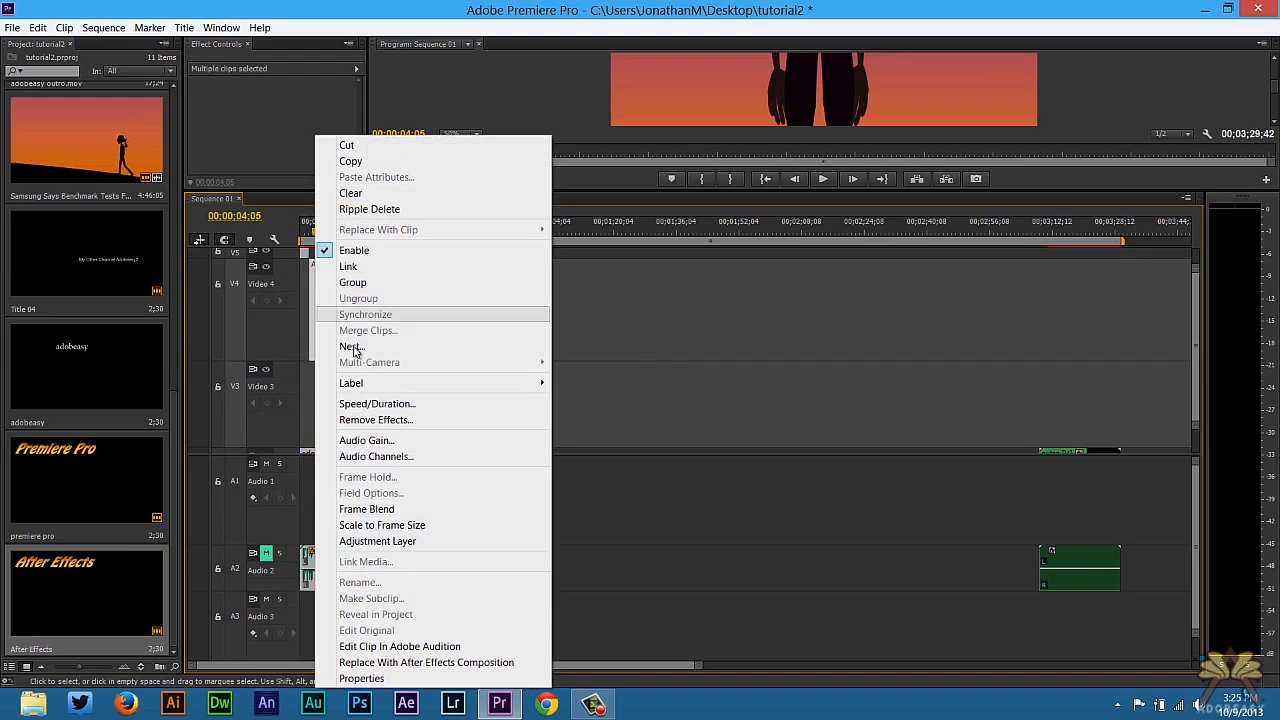
pyautogui.click(350, 346)
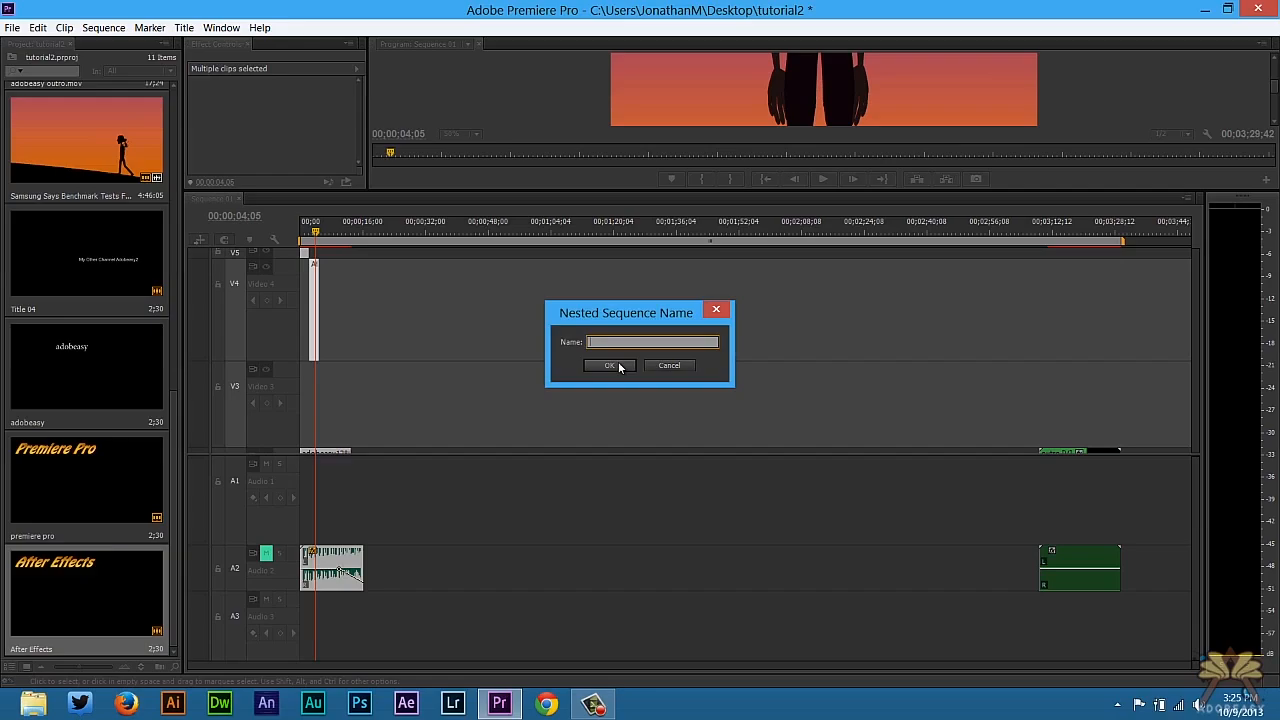
pyautogui.click(609, 365)
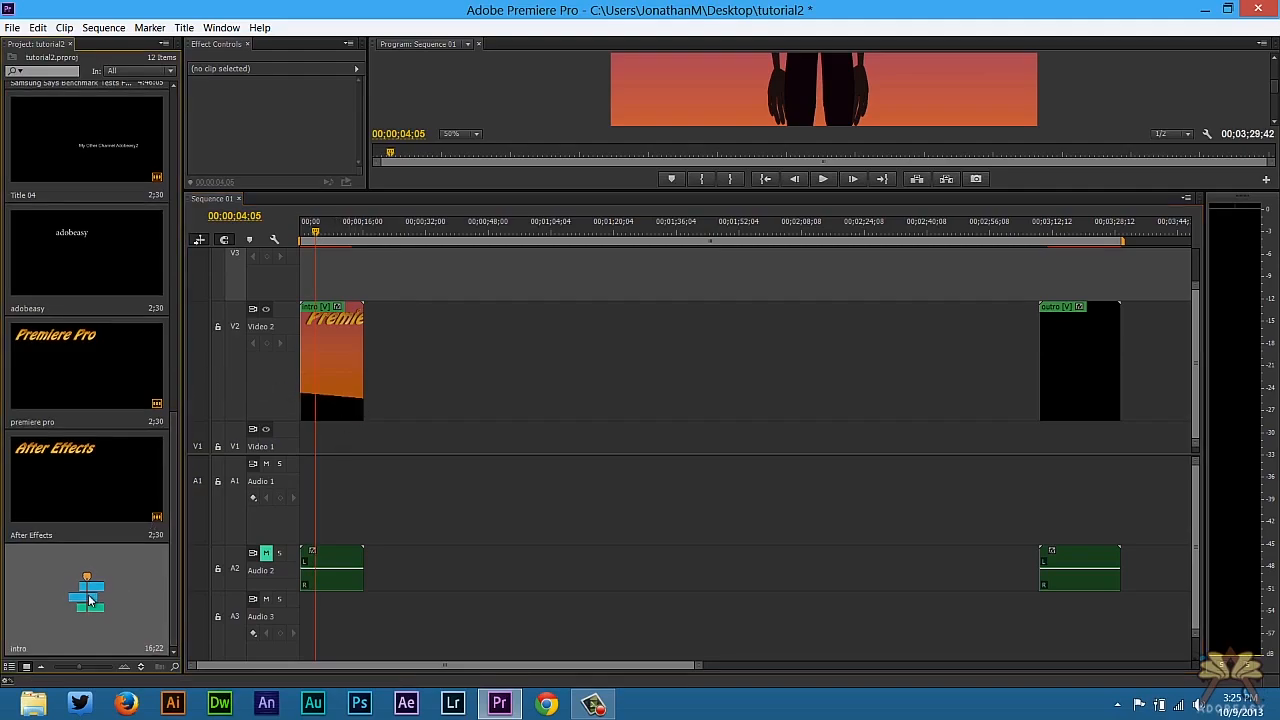
pyautogui.click(332, 355)
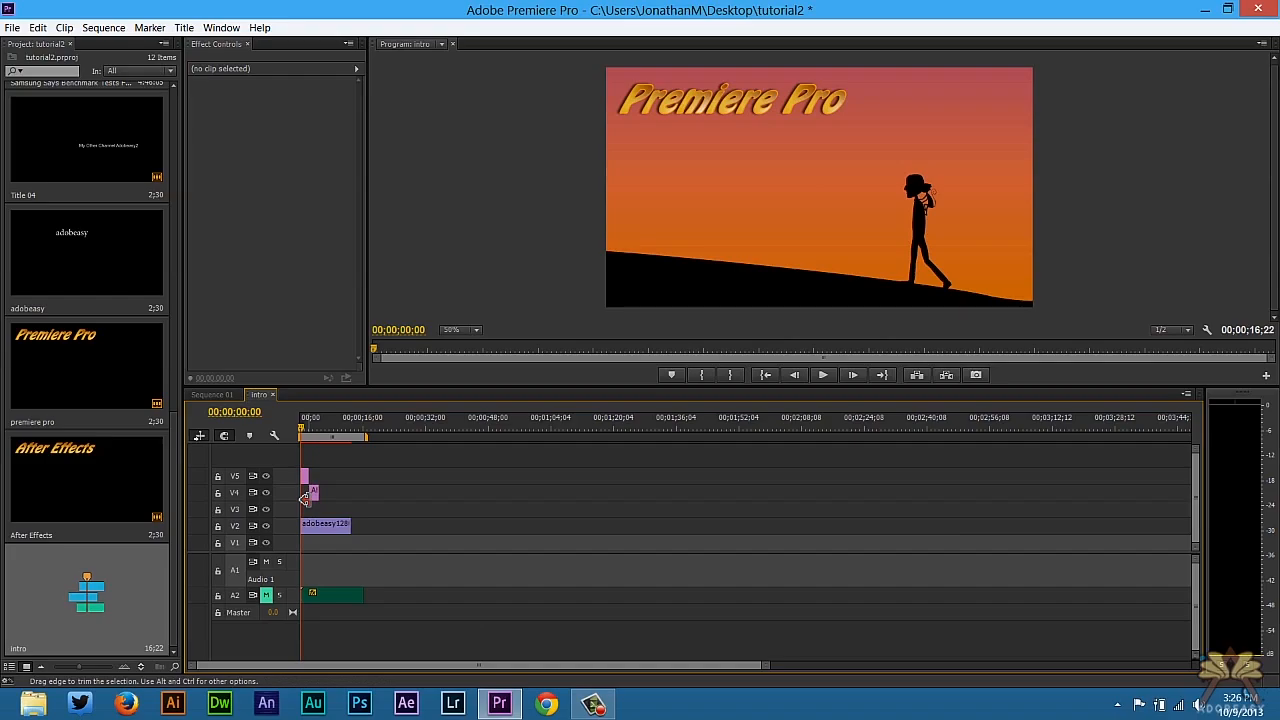
pyautogui.moveTo(300, 490)
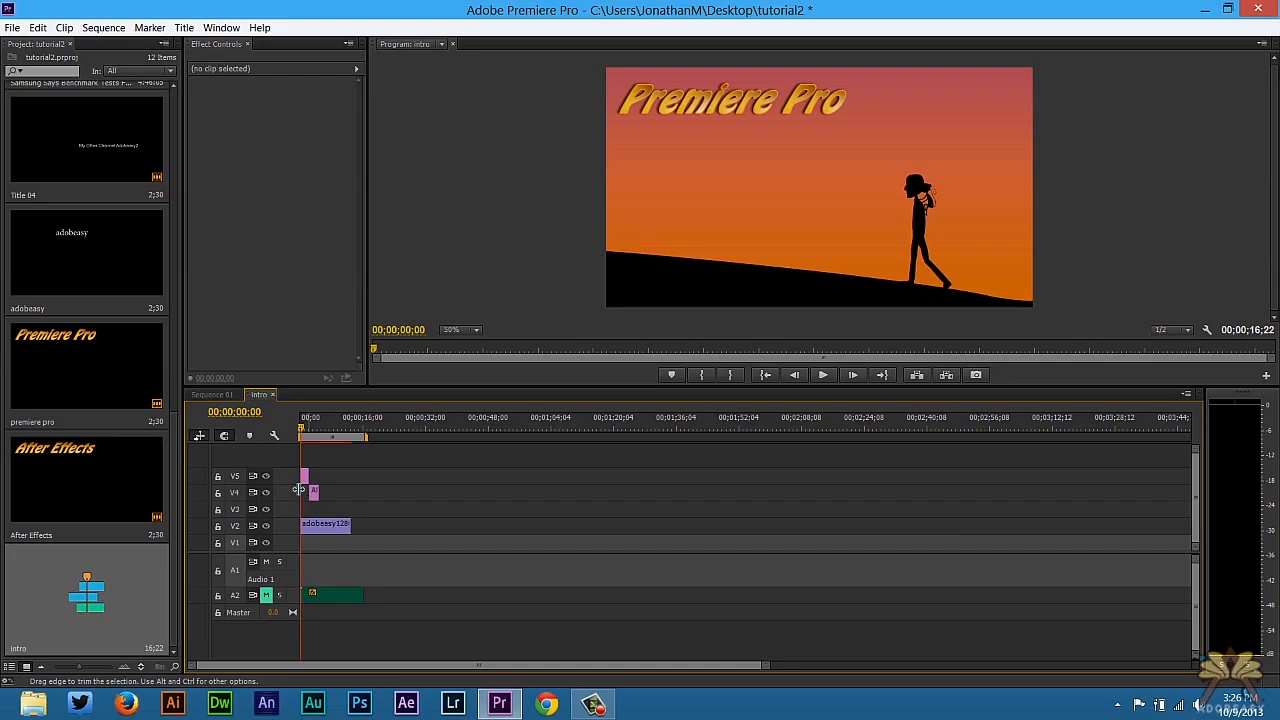